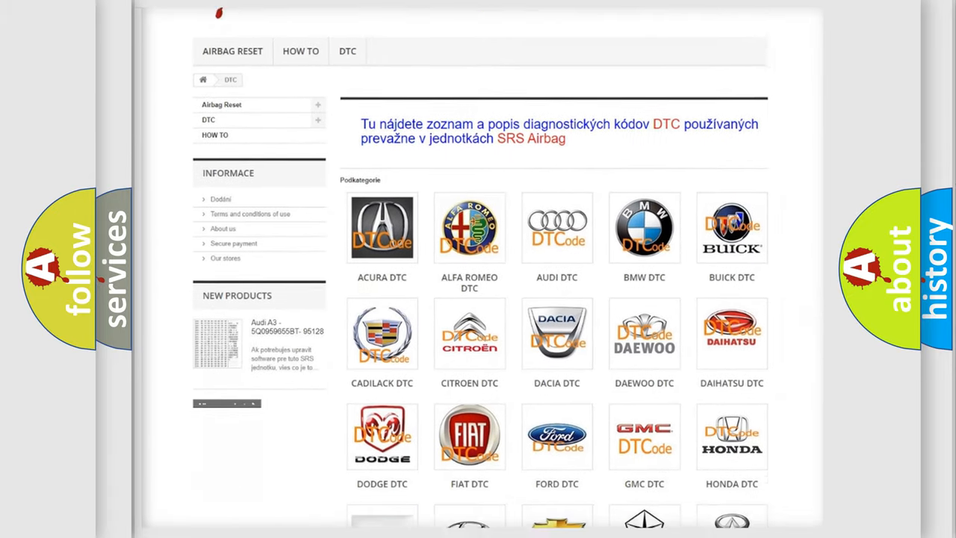
Advance to the Ford U1256 slide with the logo and five digit boxes.
left_click(556, 437)
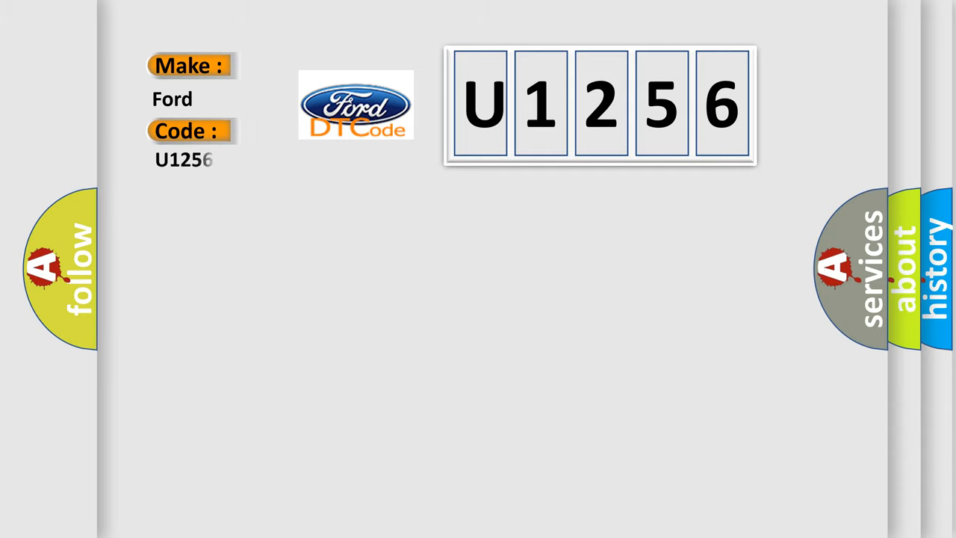